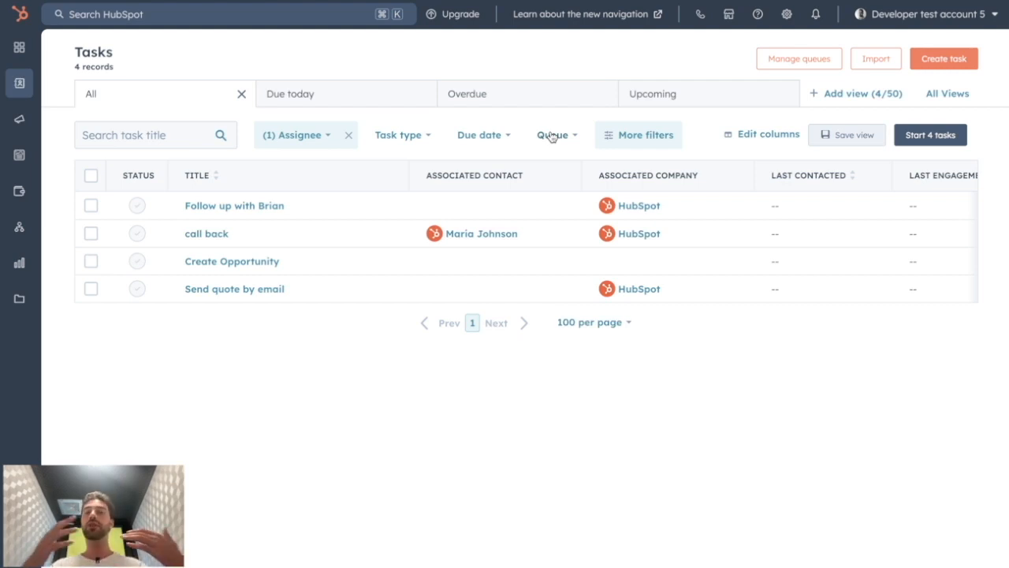
Check the queue filter options, then go to the Task queues management page.
{"action": "left_click", "coordinate": [553, 135]}
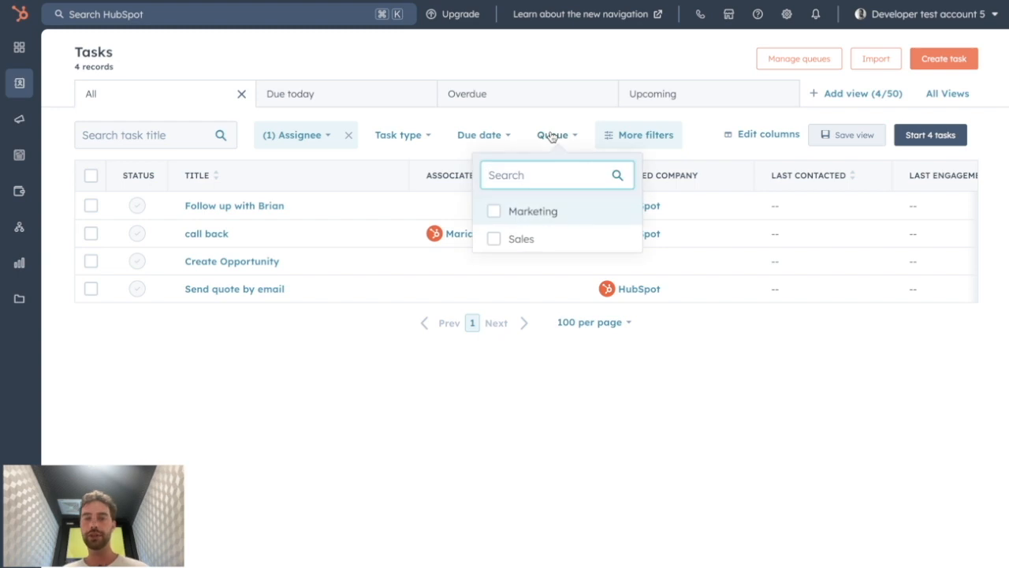
{"action": "mouse_move", "coordinate": [534, 179]}
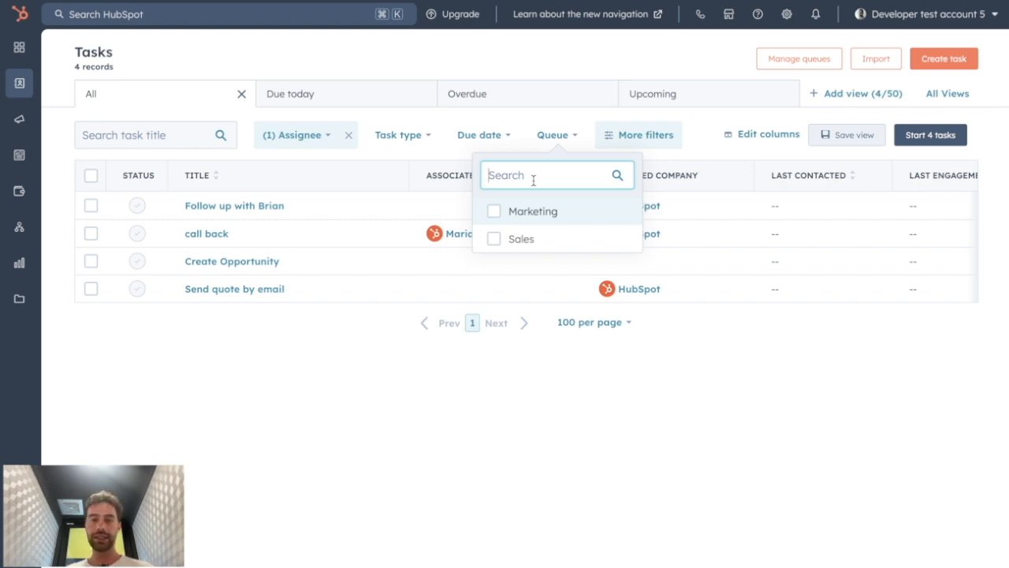
{"action": "mouse_move", "coordinate": [593, 93]}
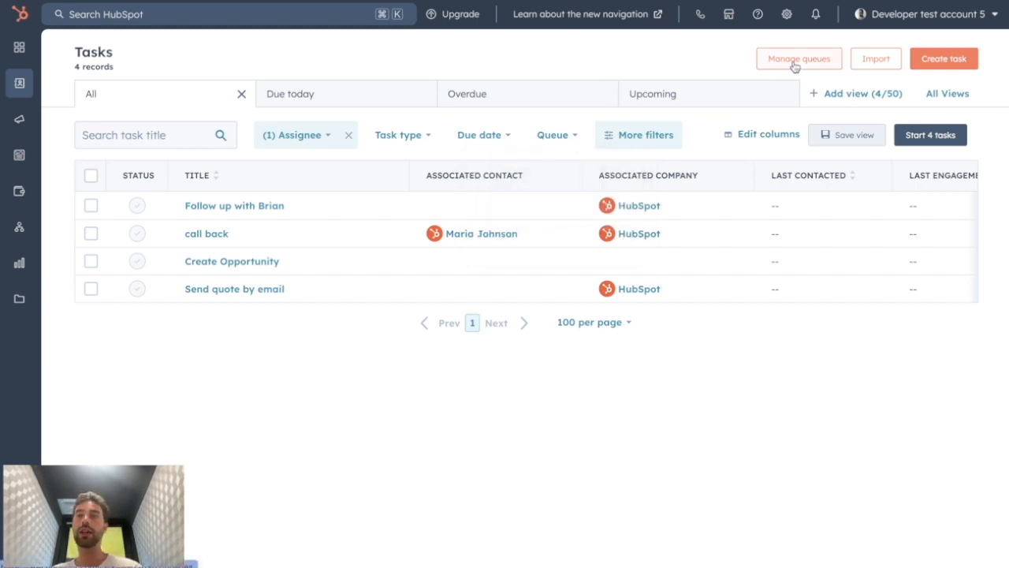
{"action": "left_click", "coordinate": [798, 58]}
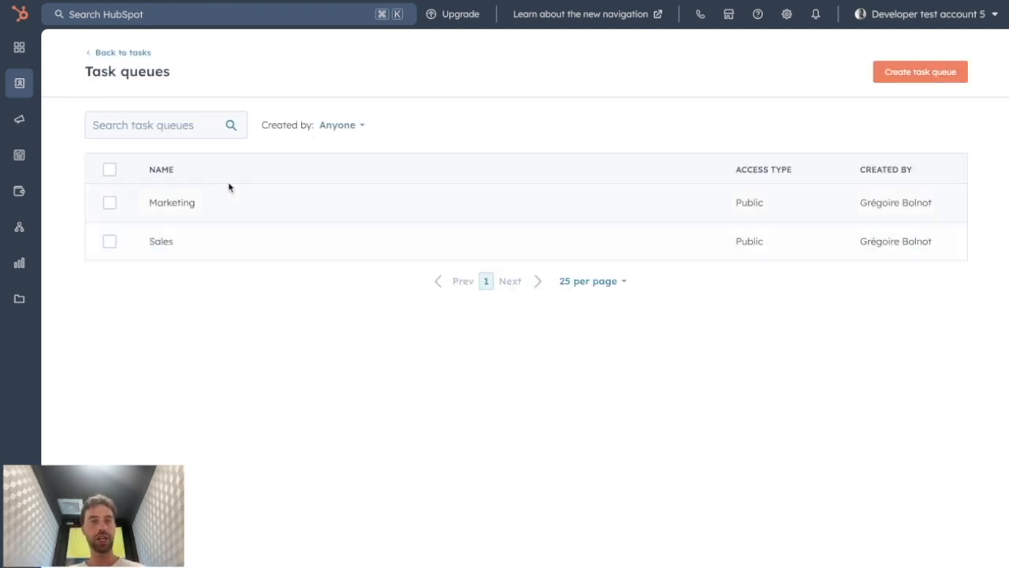
{"action": "mouse_move", "coordinate": [236, 202]}
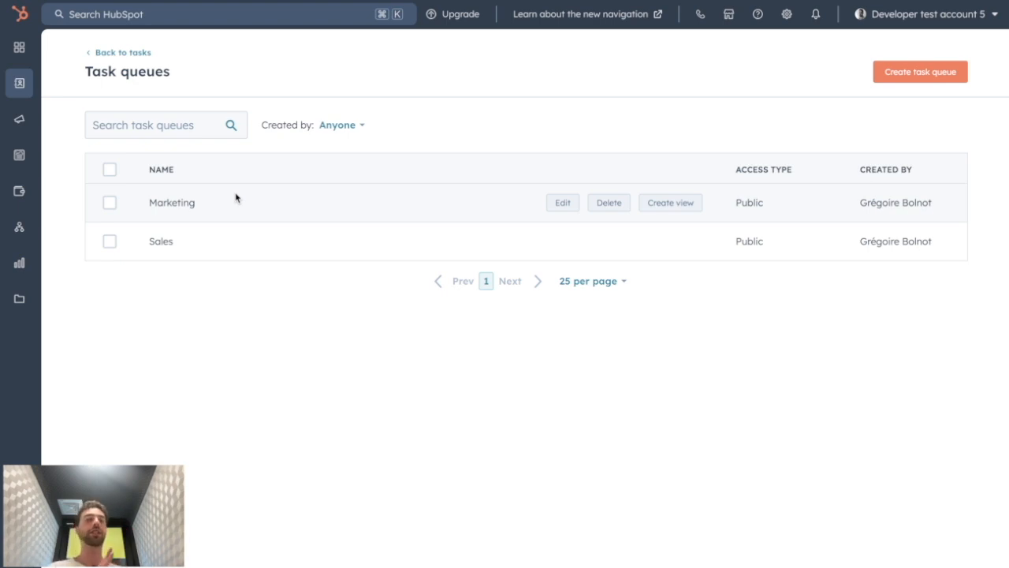
{"action": "mouse_move", "coordinate": [202, 197]}
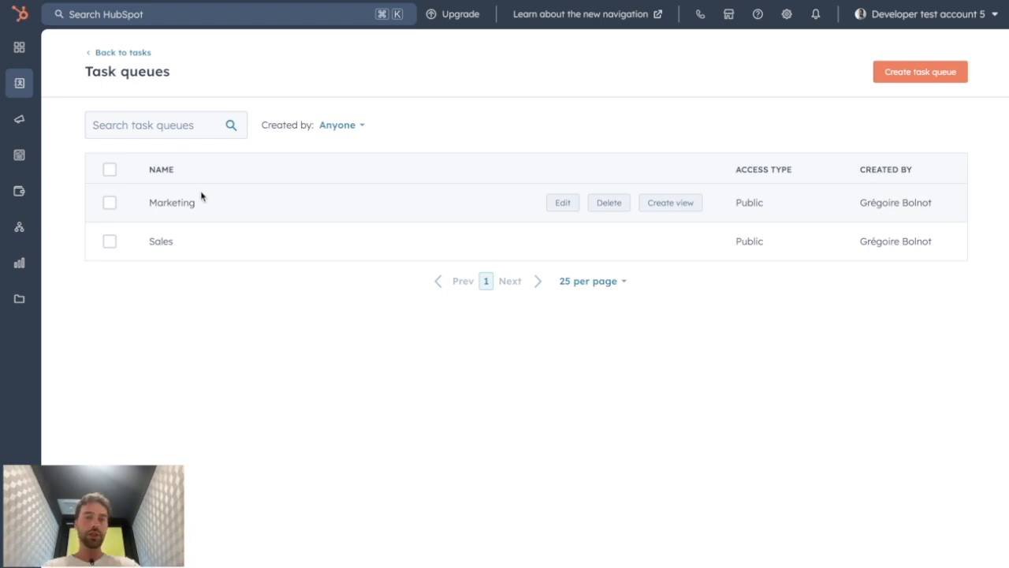
{"action": "mouse_move", "coordinate": [674, 166]}
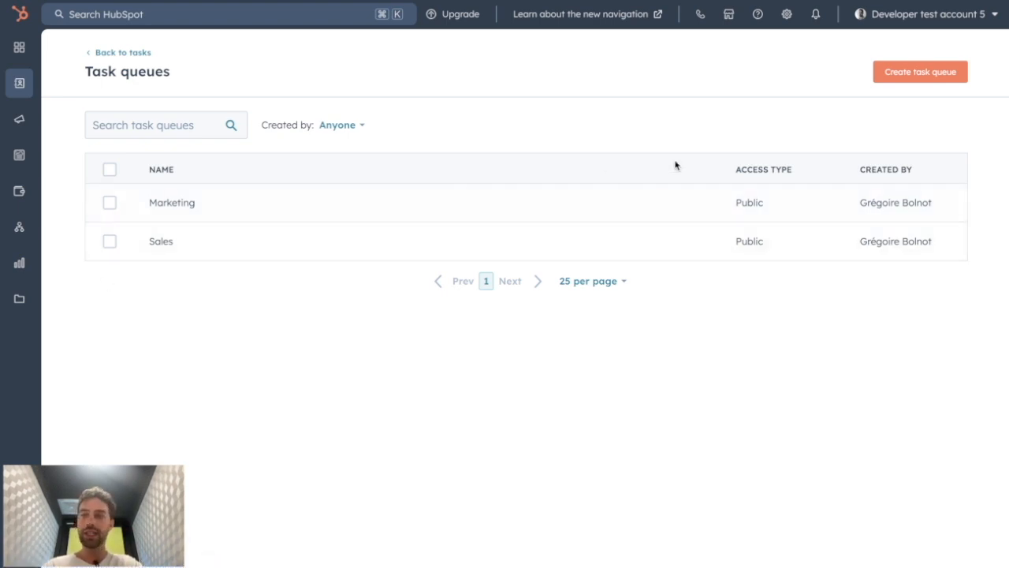
Create a task queue named 'Customer Service' with Public access and save it.
{"action": "left_click", "coordinate": [920, 71]}
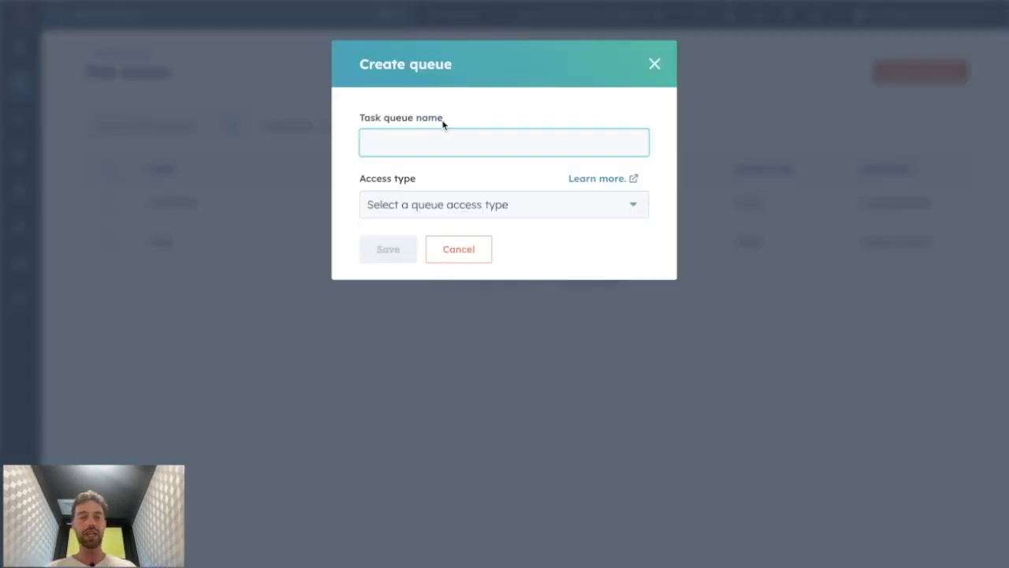
{"action": "type", "text": "Customer Service"}
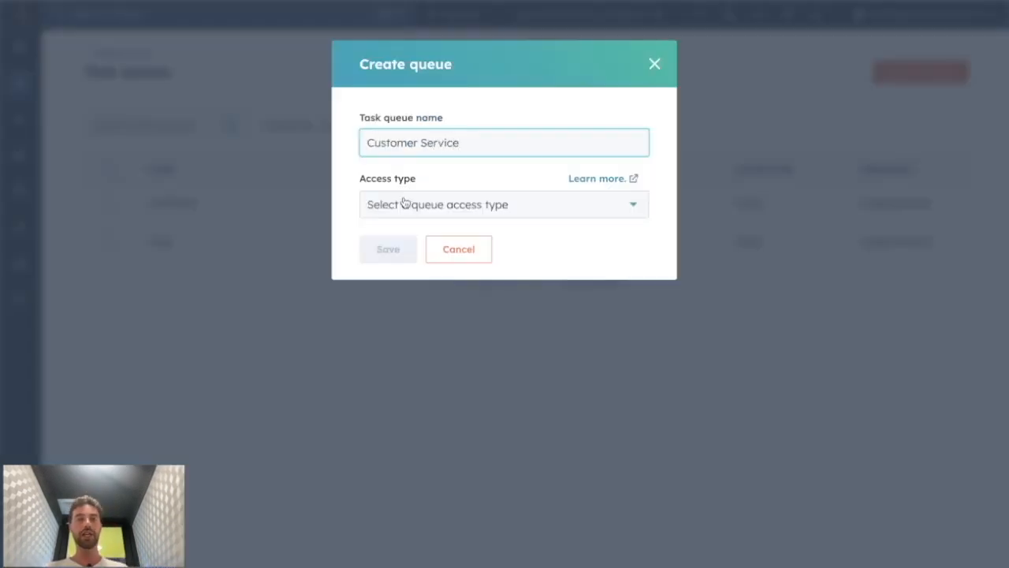
{"action": "left_click", "coordinate": [503, 204]}
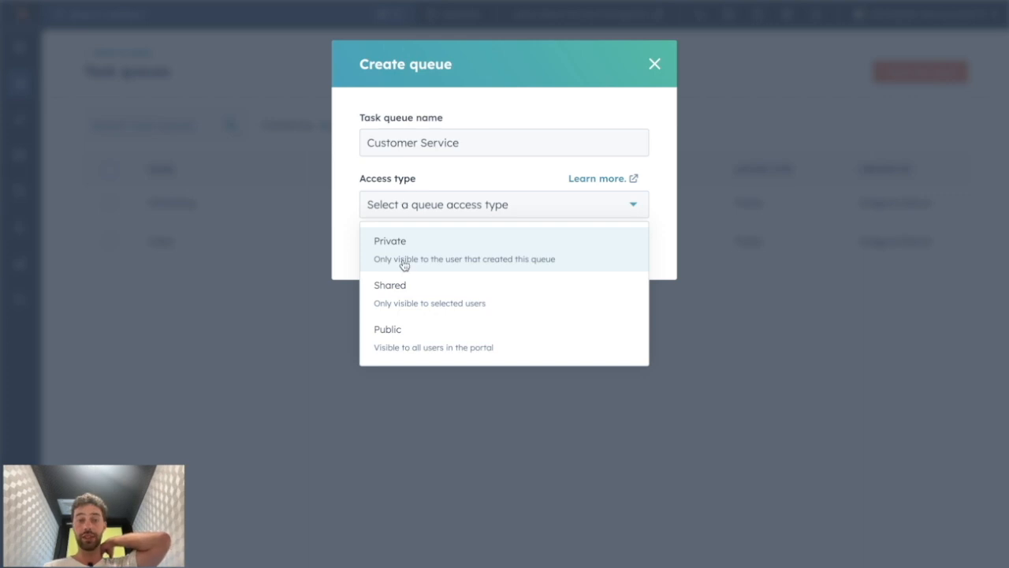
{"action": "mouse_move", "coordinate": [459, 272]}
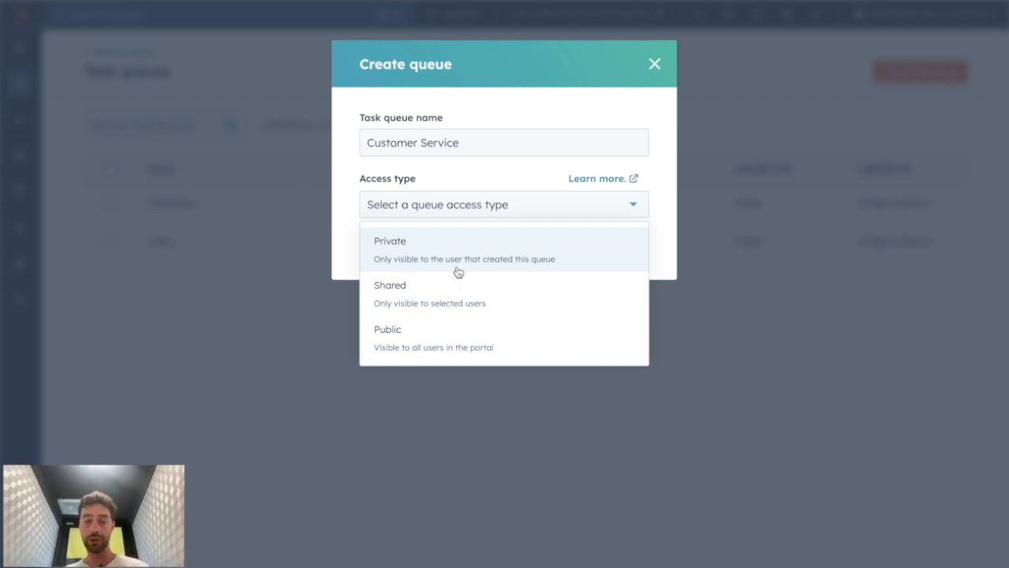
{"action": "mouse_move", "coordinate": [449, 298]}
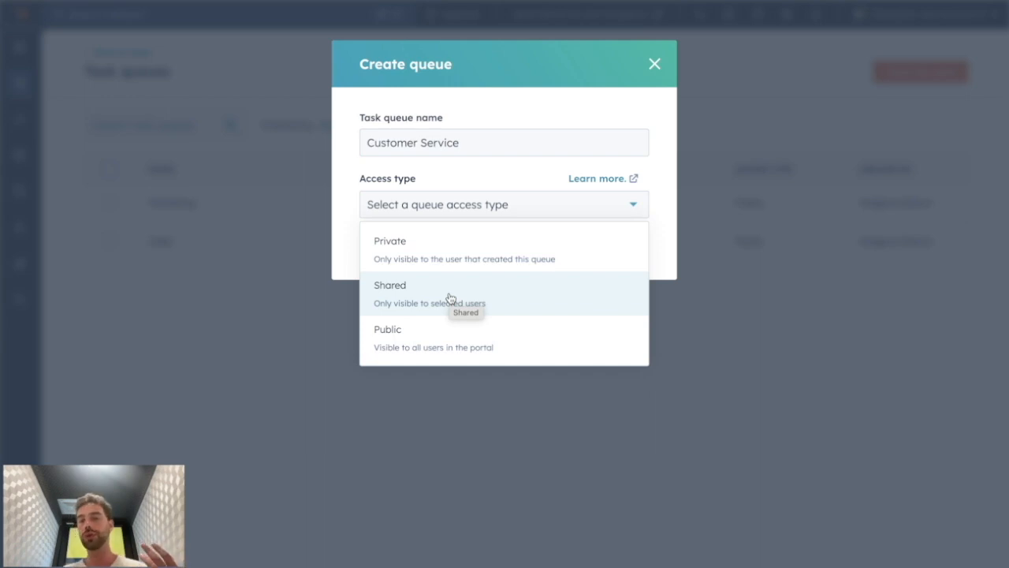
{"action": "left_click", "coordinate": [387, 335]}
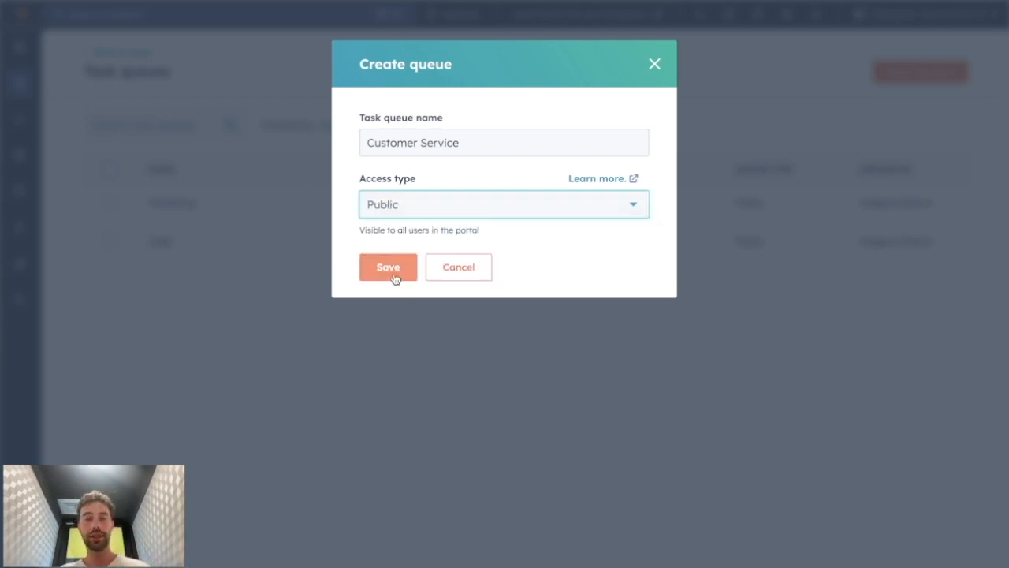
{"action": "left_click", "coordinate": [388, 266]}
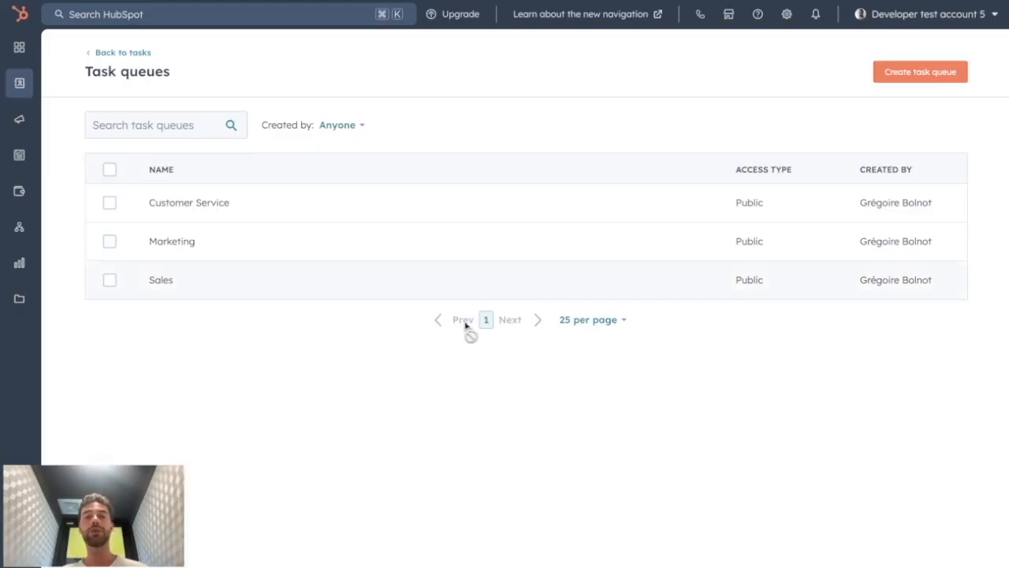
{"action": "mouse_move", "coordinate": [492, 280]}
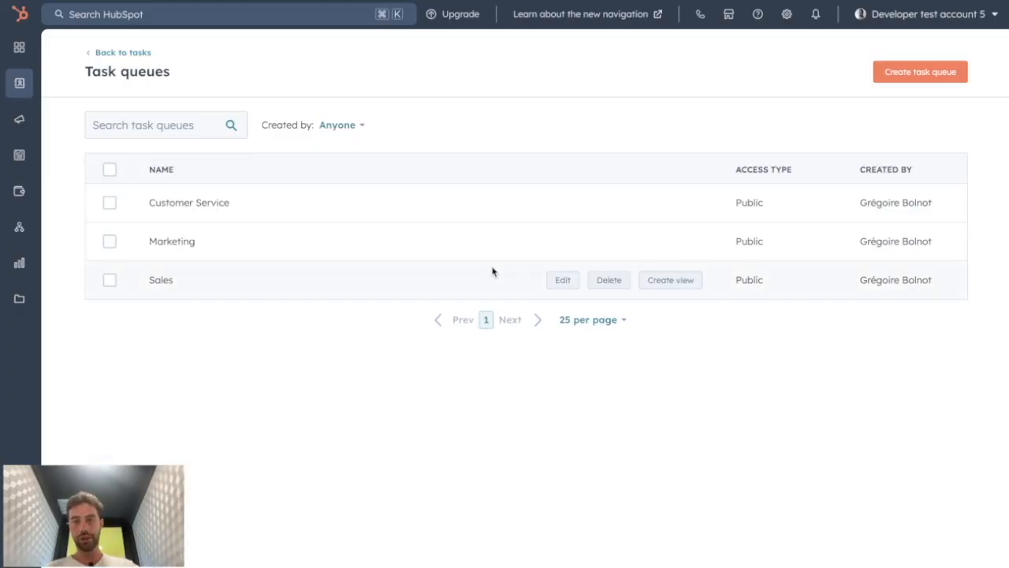
{"action": "mouse_move", "coordinate": [668, 325]}
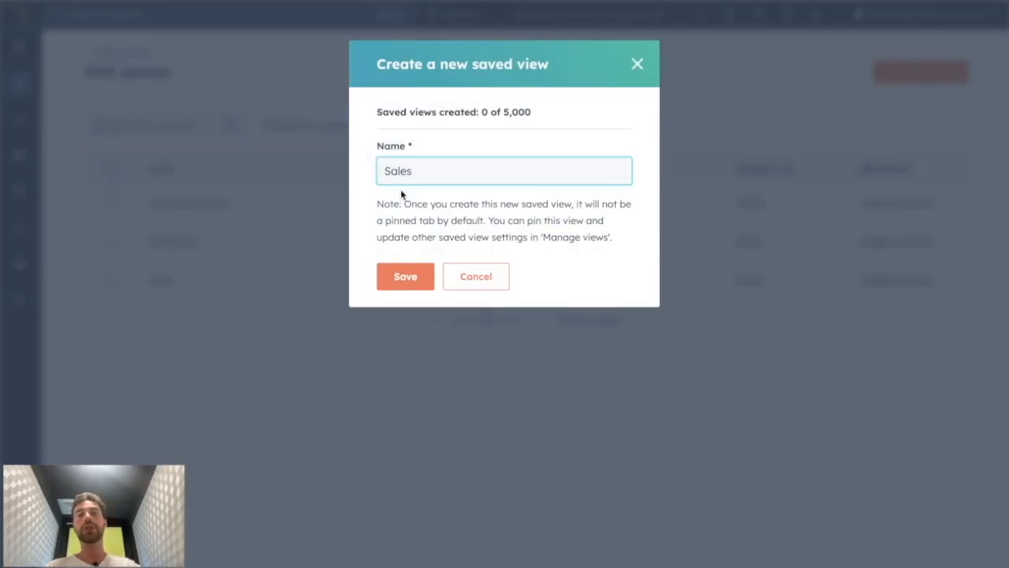
Save a view named 'Sales' from the Sales queue row.
{"action": "left_click", "coordinate": [406, 276]}
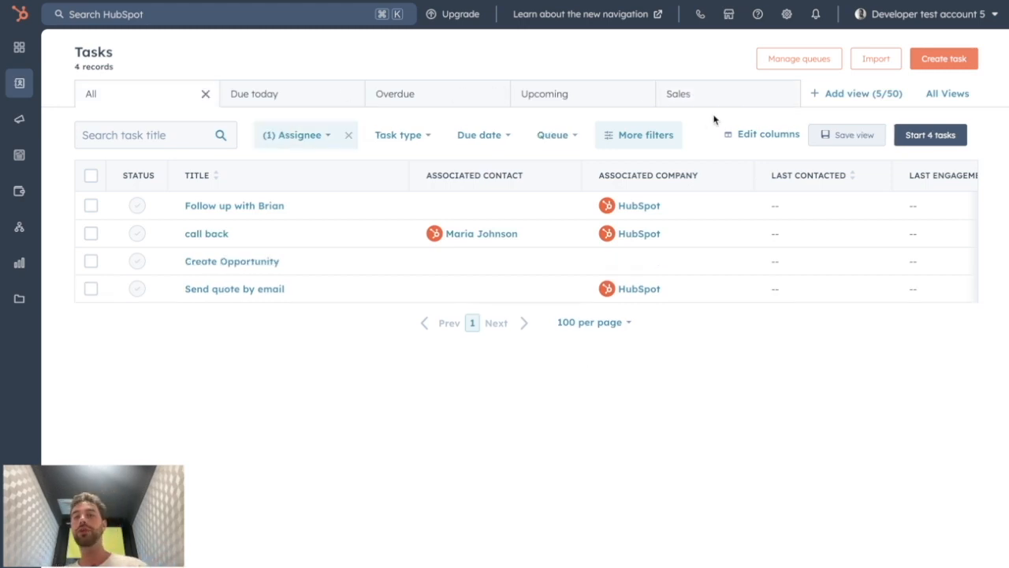
{"action": "mouse_move", "coordinate": [704, 89]}
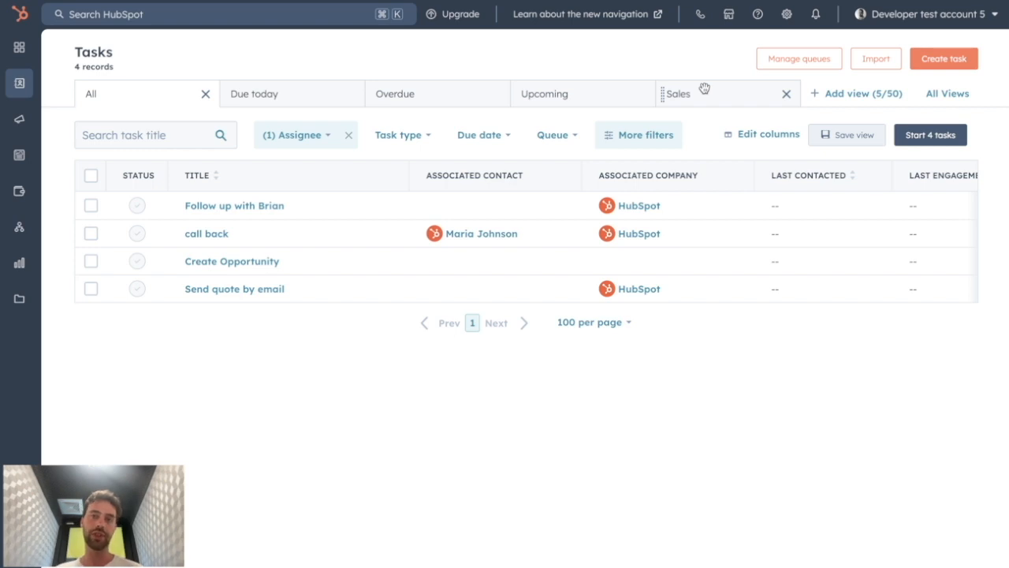
{"action": "left_click", "coordinate": [556, 134]}
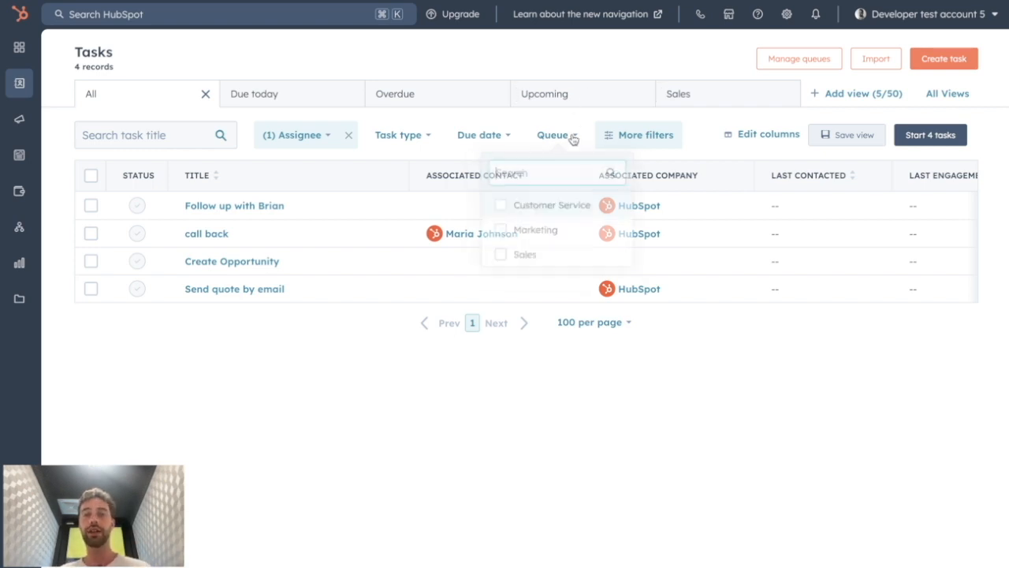
{"action": "left_click", "coordinate": [556, 135]}
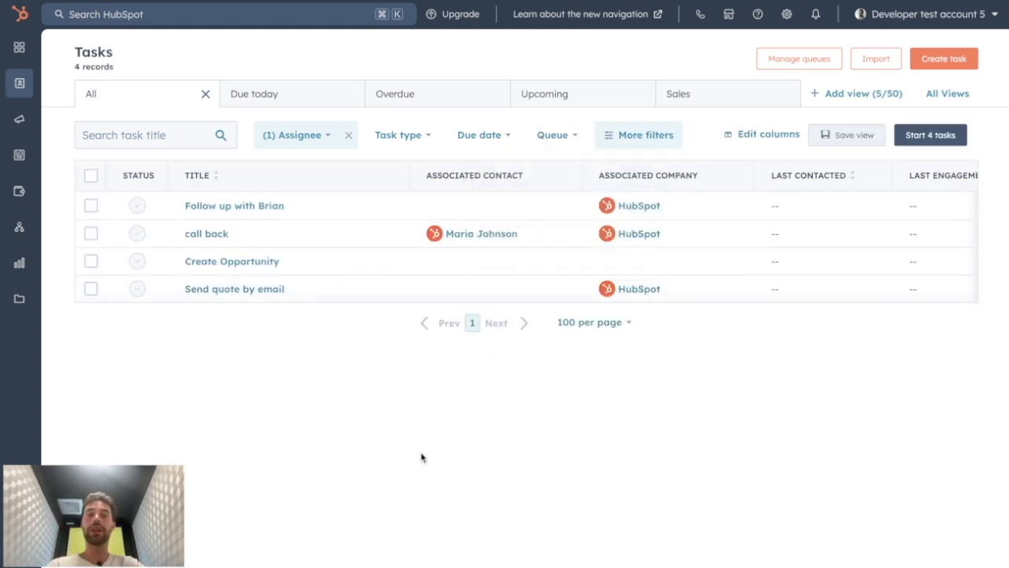
{"action": "mouse_move", "coordinate": [448, 458]}
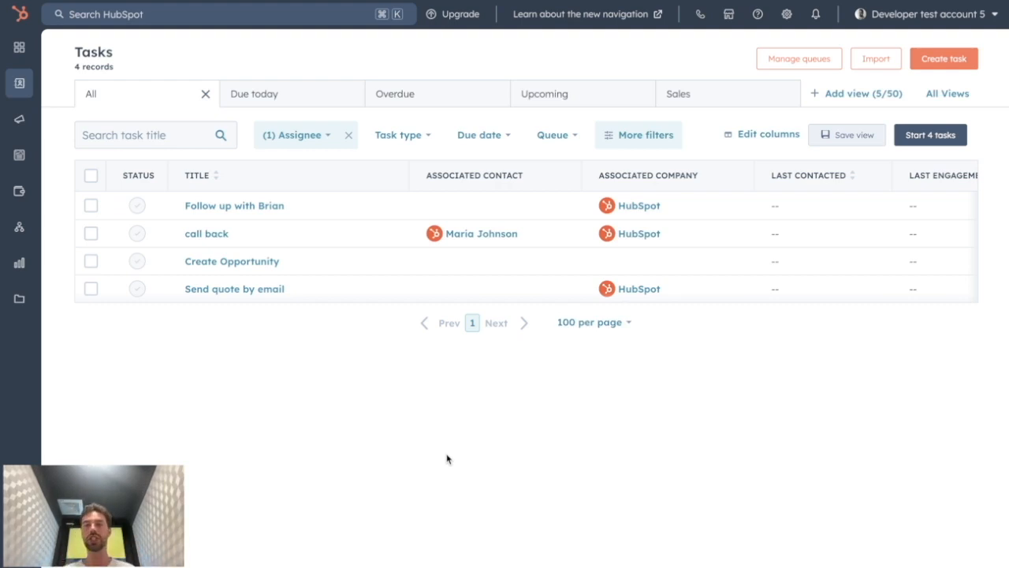
{"action": "mouse_move", "coordinate": [469, 435]}
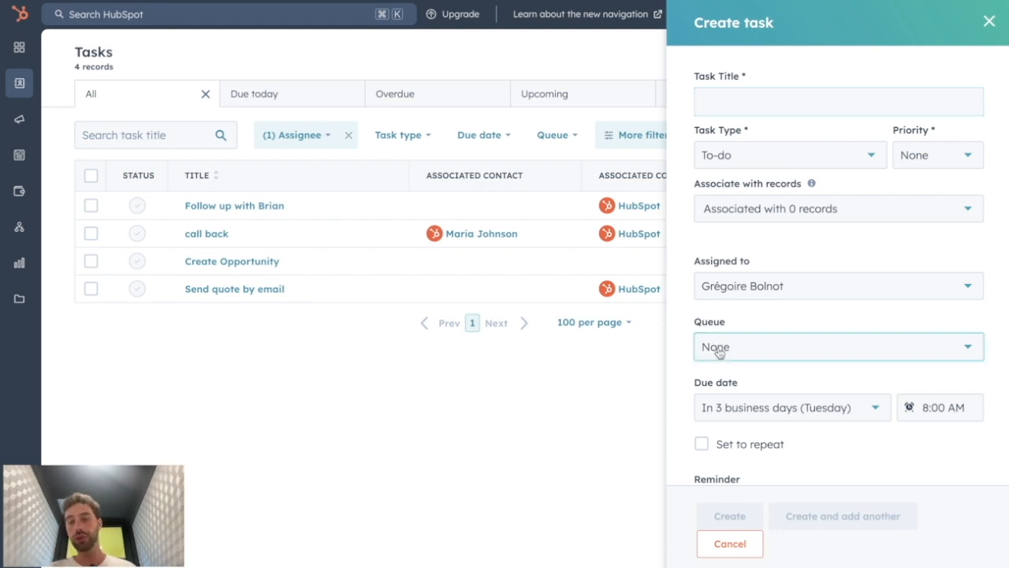
{"action": "left_click", "coordinate": [836, 347]}
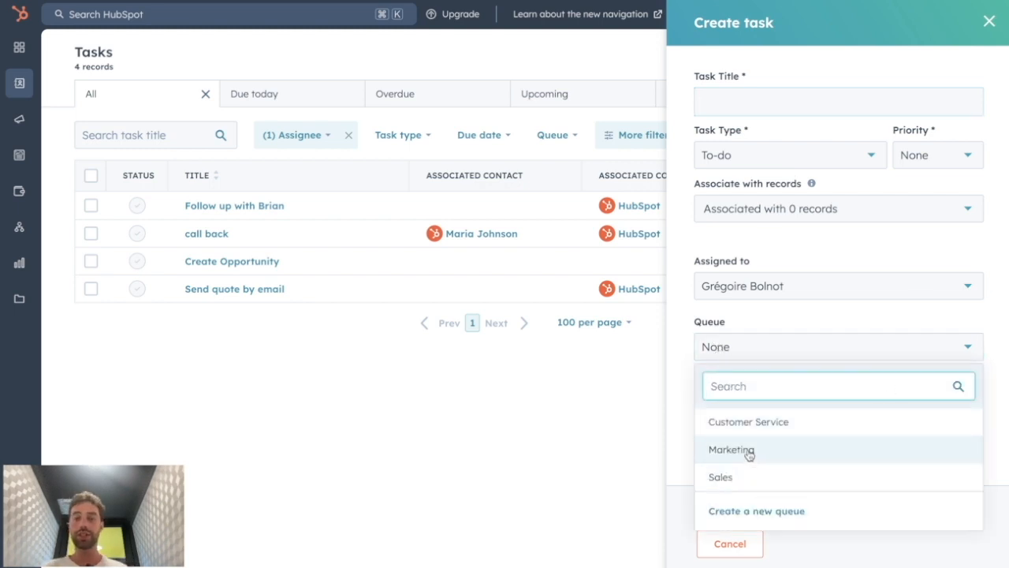
{"action": "mouse_move", "coordinate": [743, 422]}
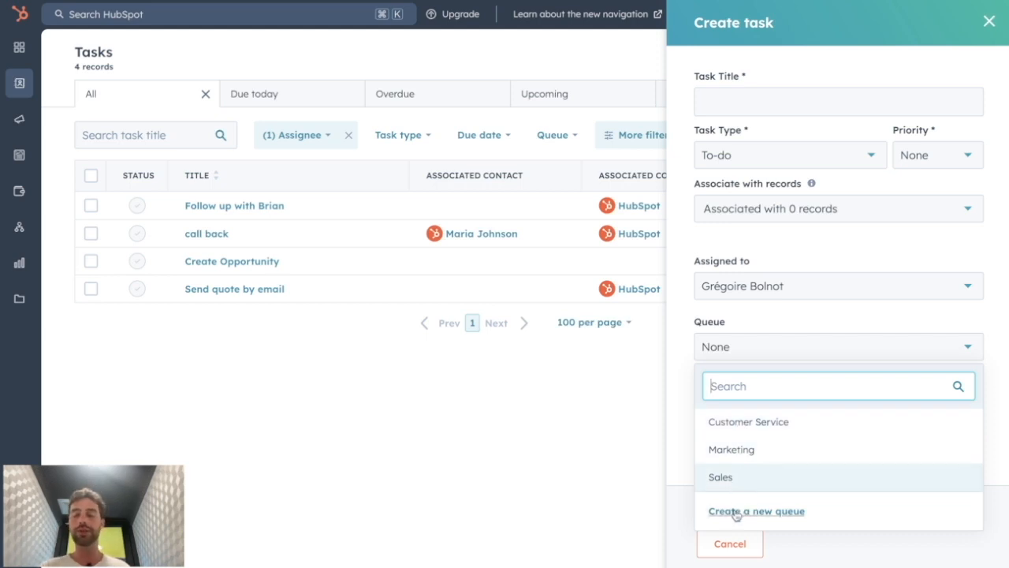
{"action": "mouse_move", "coordinate": [737, 463]}
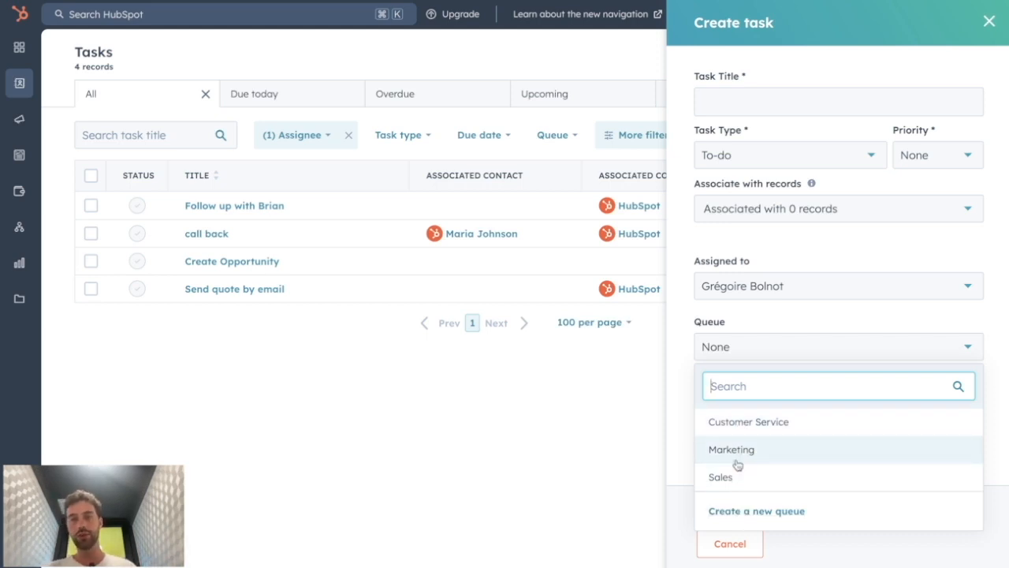
{"action": "left_click", "coordinate": [731, 448]}
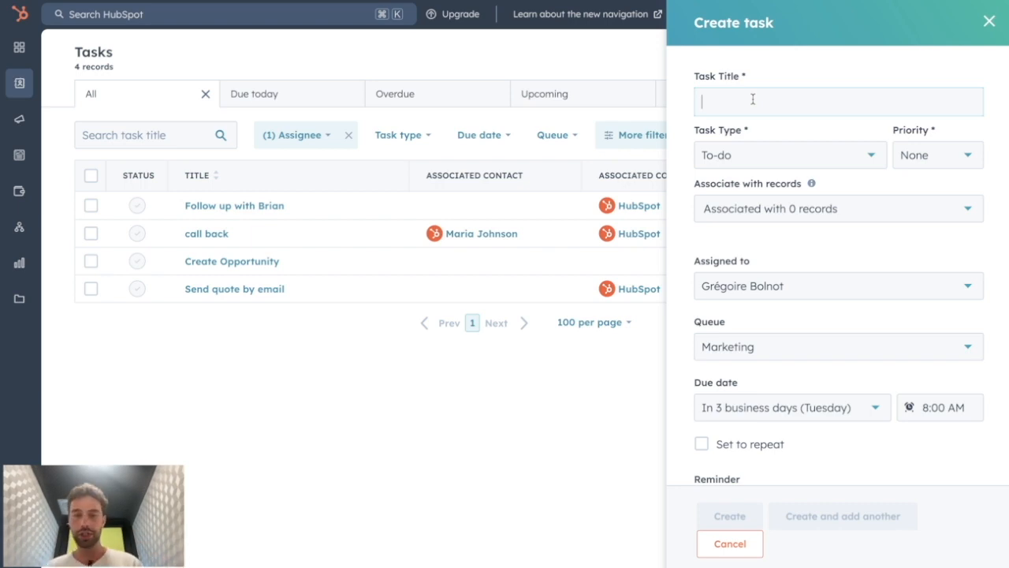
{"action": "left_click", "coordinate": [836, 346]}
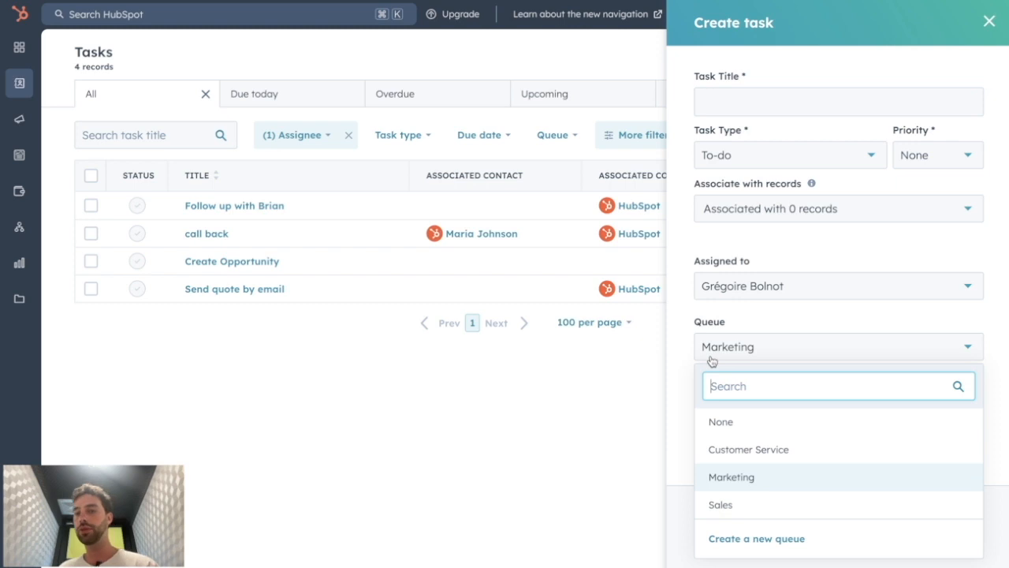
{"action": "left_click", "coordinate": [988, 21]}
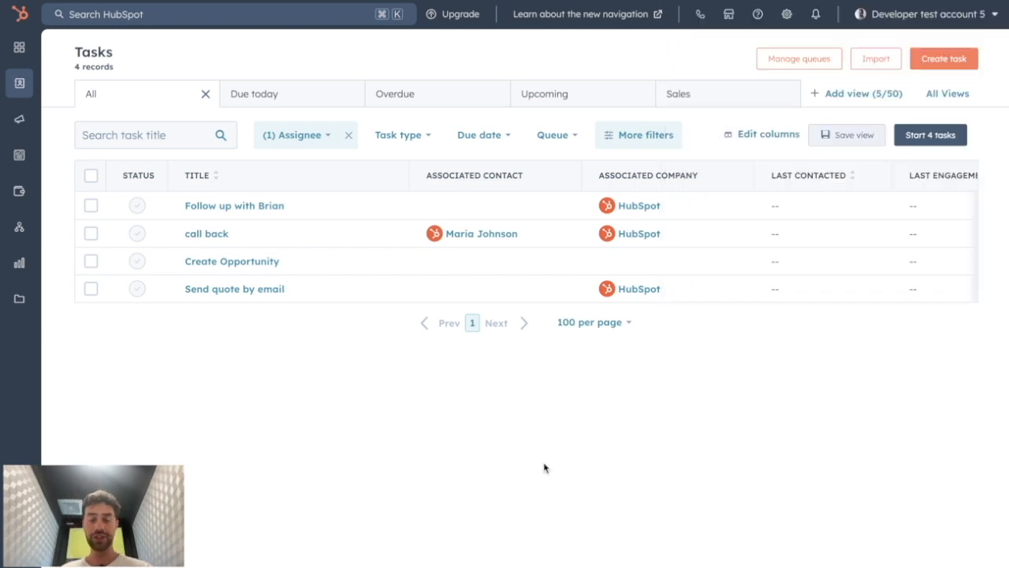